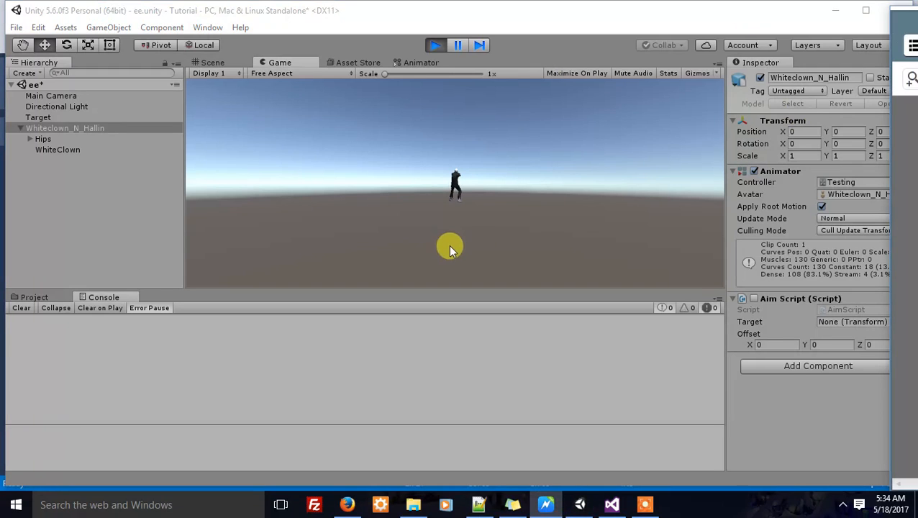
Raise the Target cube above the character's outstretched arm, then reselect the character
click(212, 63)
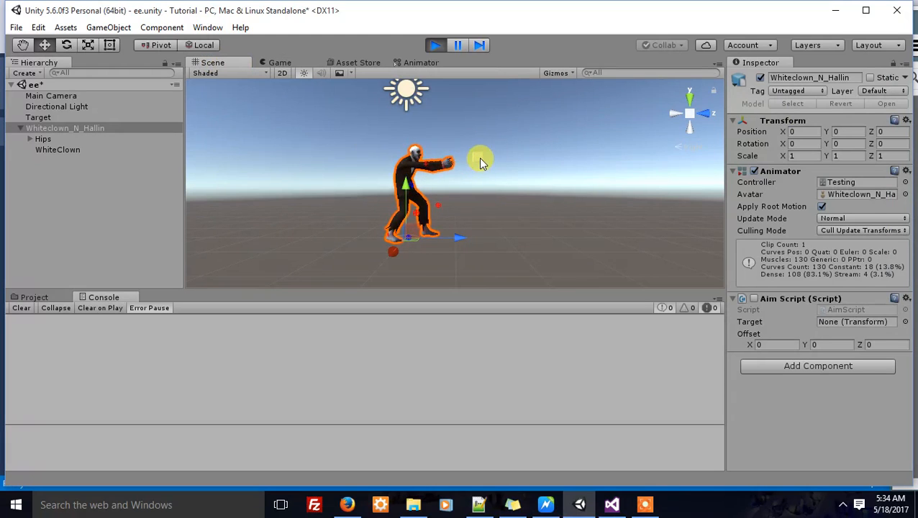
click(38, 117)
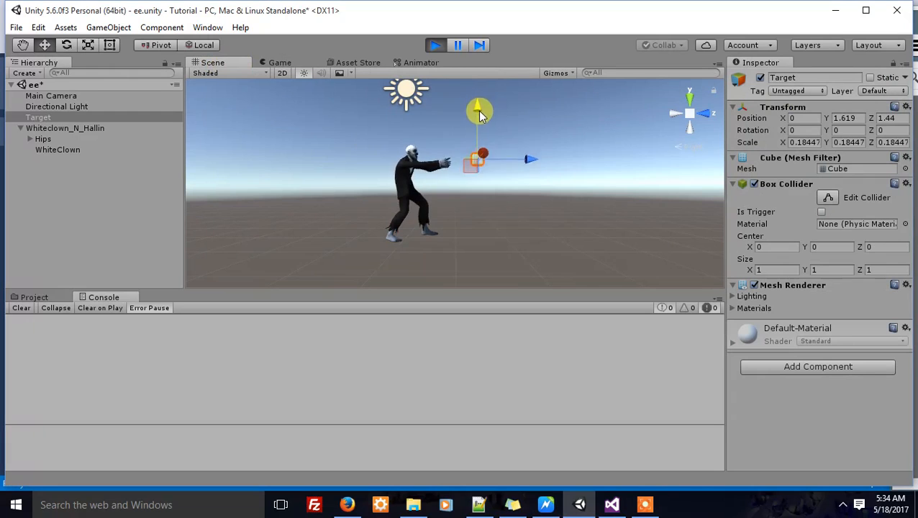
drag(480, 108, 477, 194)
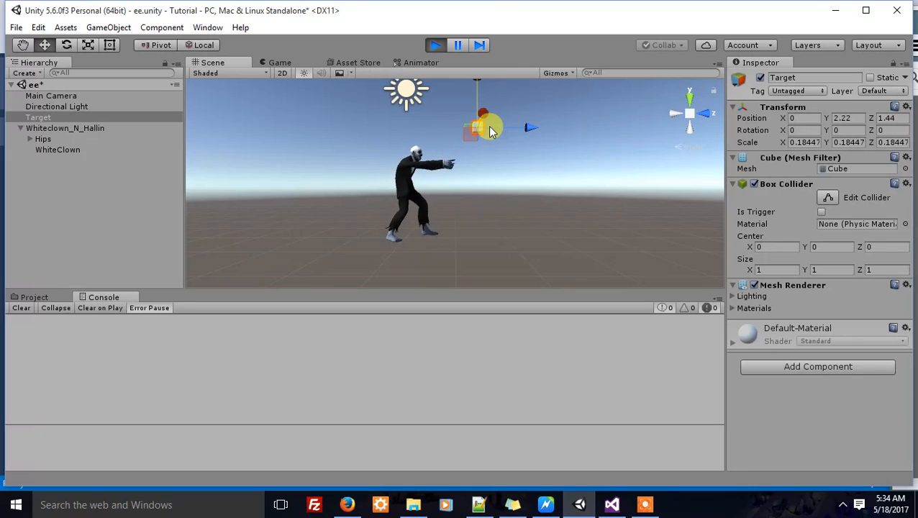
click(66, 128)
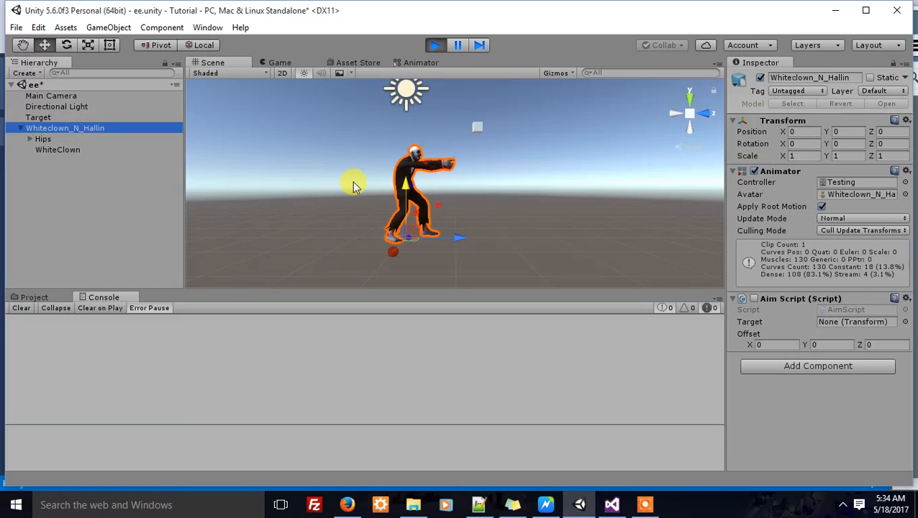
mouse_move(374, 186)
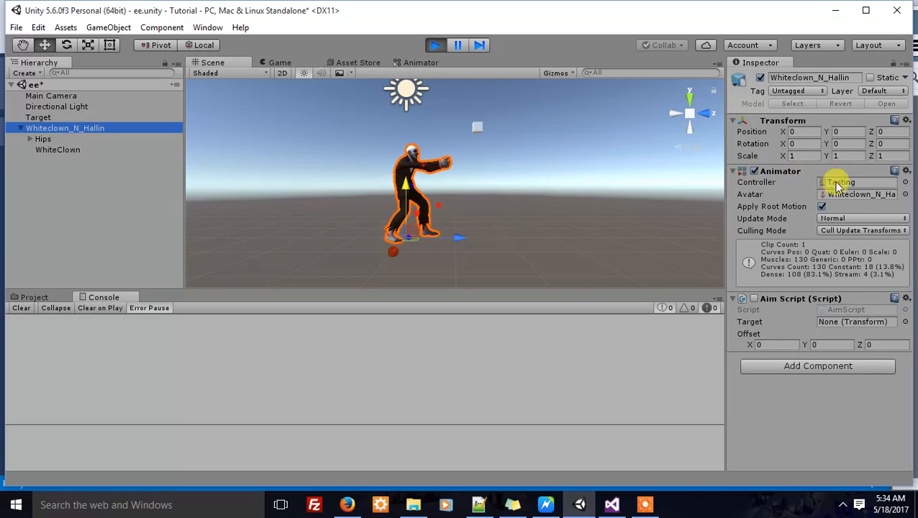
Show the Testing animator controller graph with its Entry node and New State
click(420, 63)
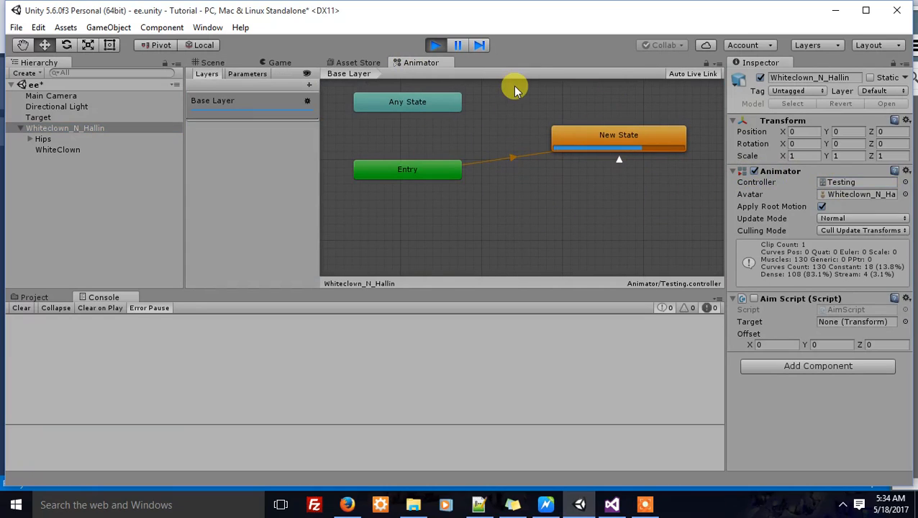
click(65, 127)
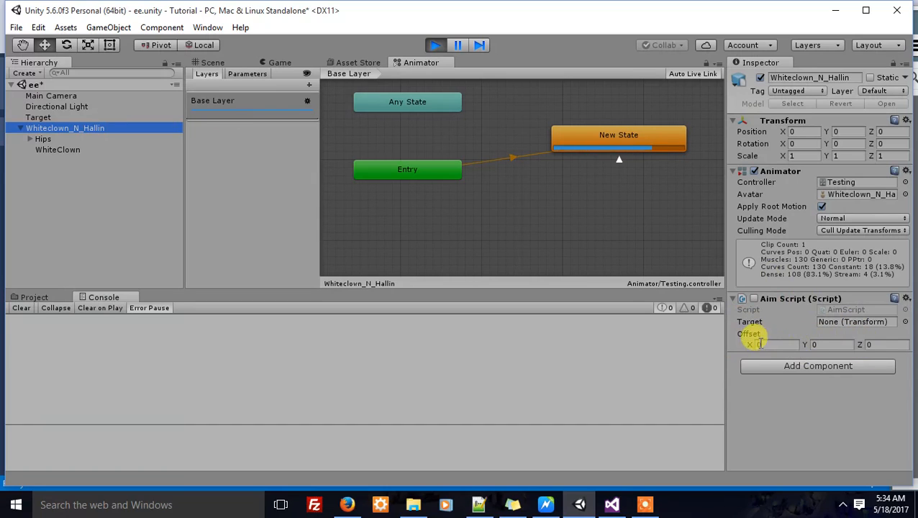
Complete LateUpdate so the chest looks at Target.position and multiplies its rotation by Quaternion.Euler(Offset)
click(610, 503)
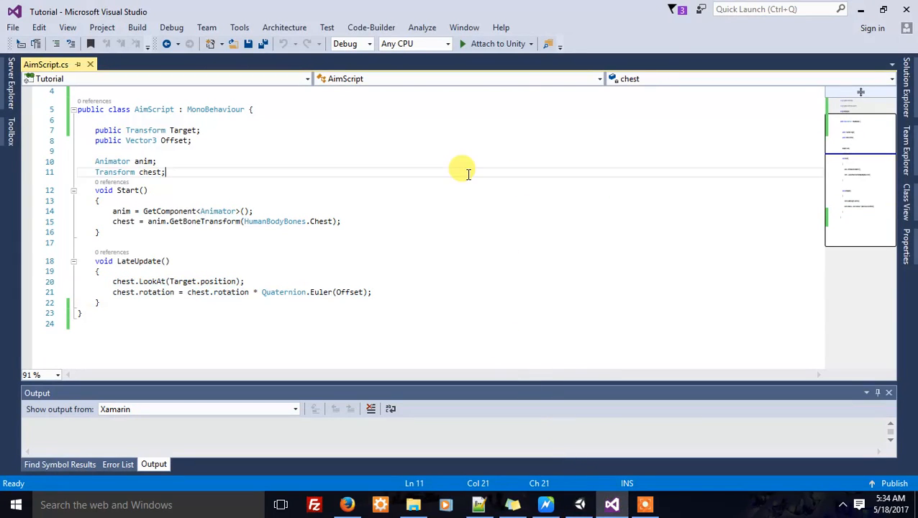
mouse_move(110, 210)
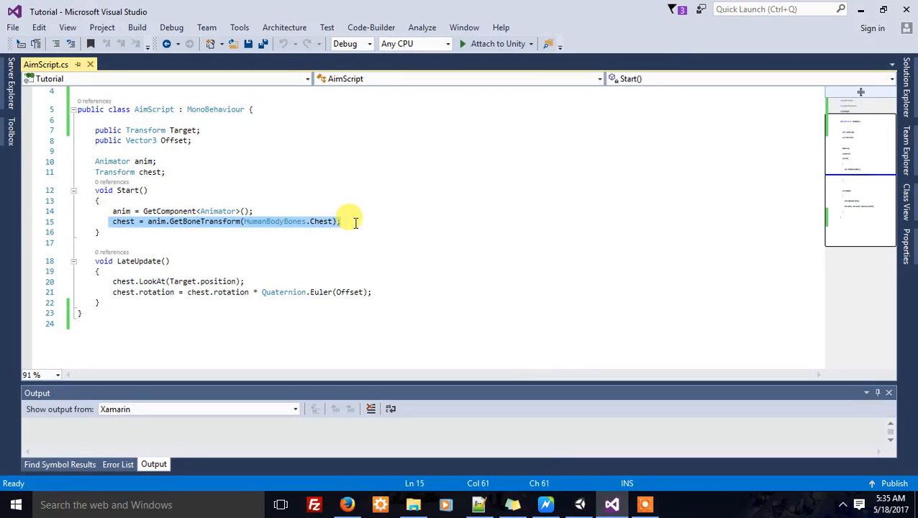
mouse_move(124, 221)
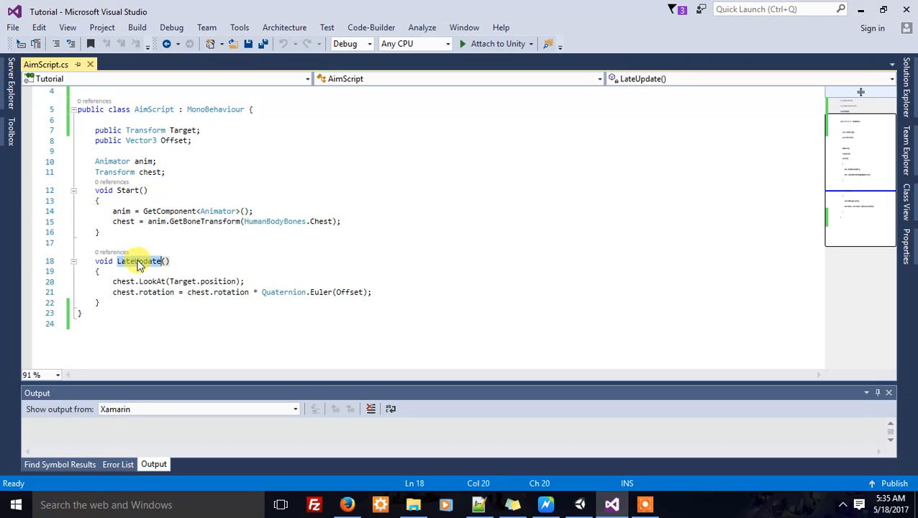
double_click(140, 260)
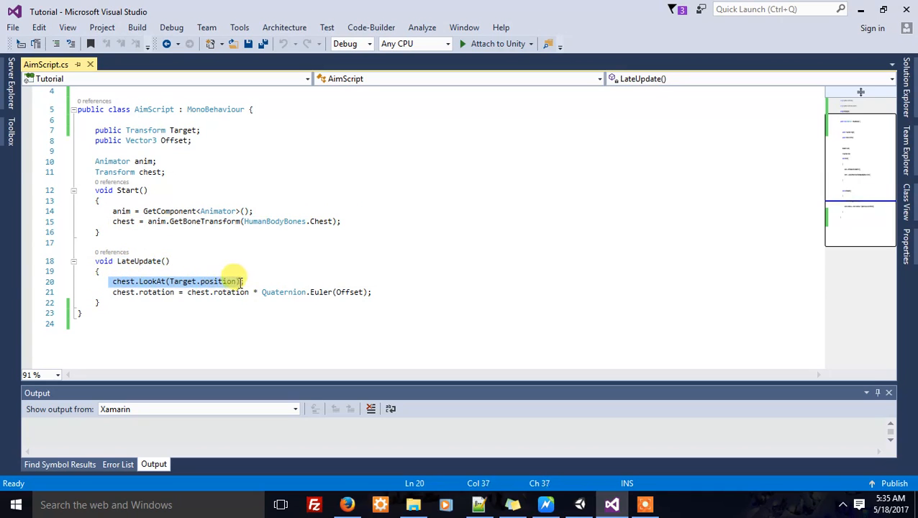
text();)
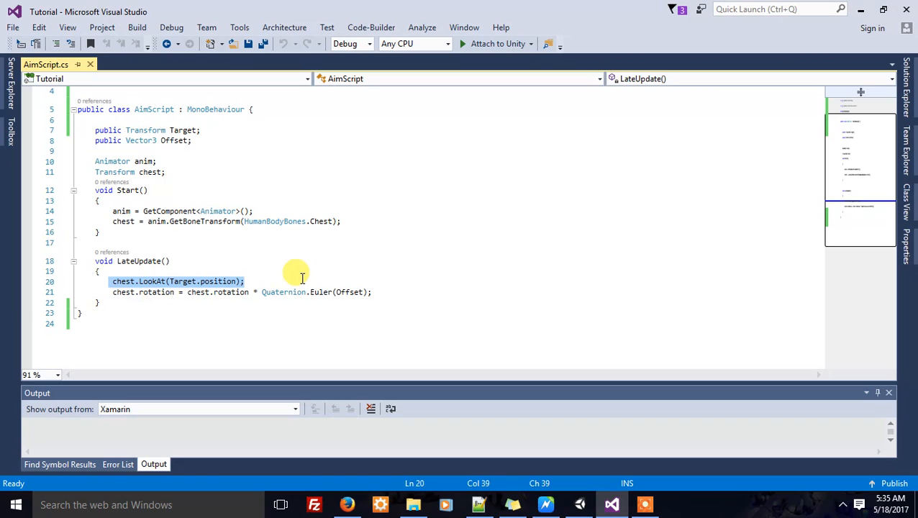
mouse_move(342, 286)
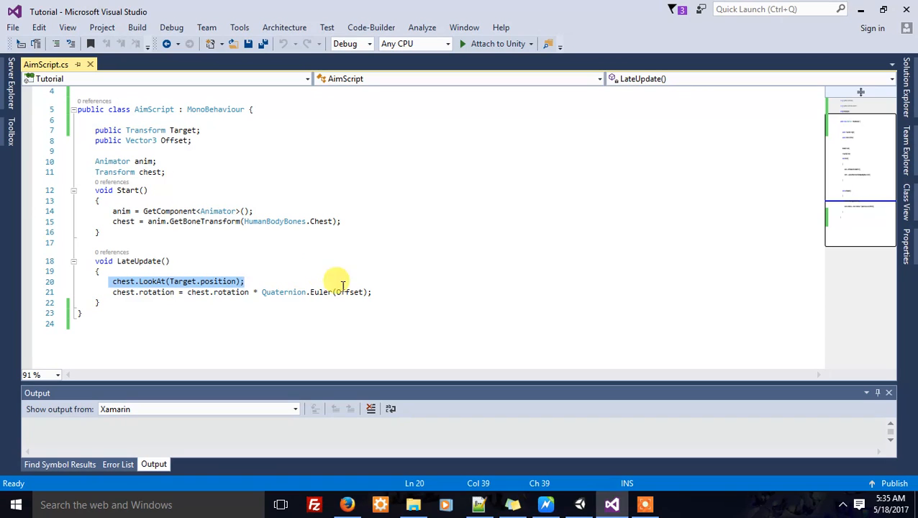
click(222, 290)
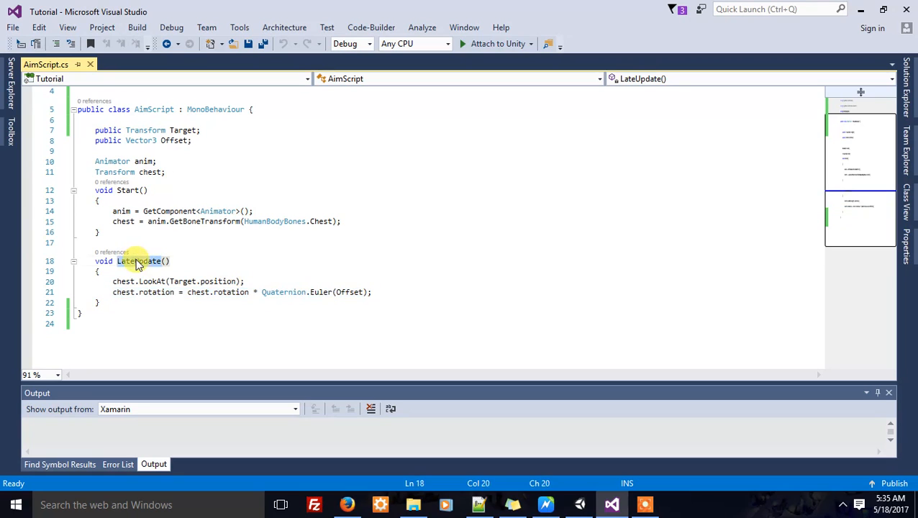
double_click(140, 260)
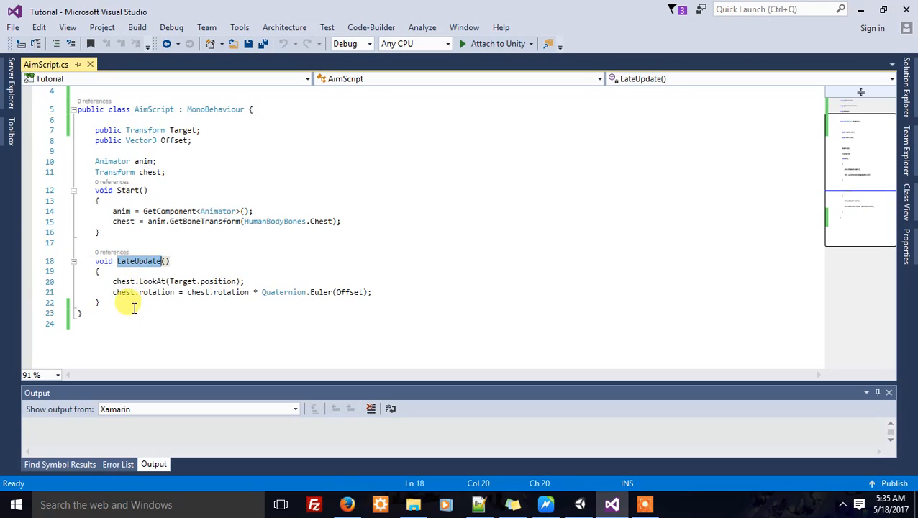
click(103, 302)
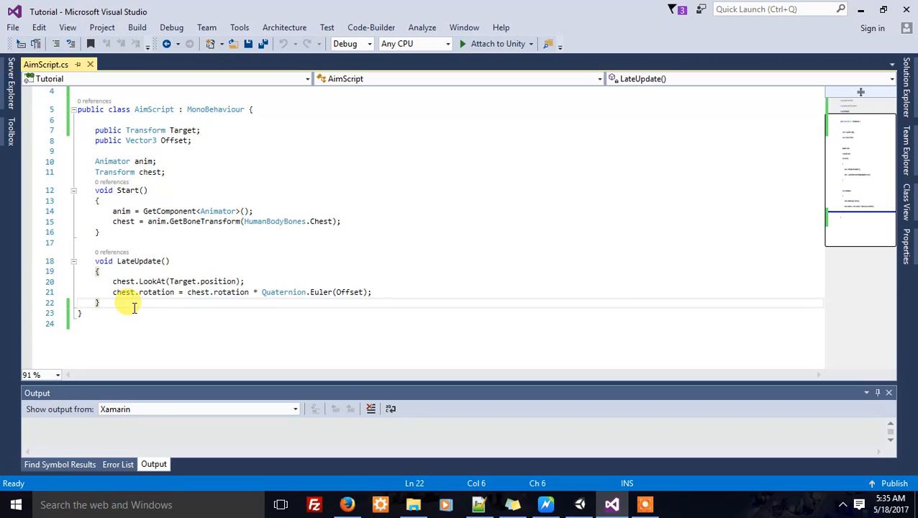
mouse_move(279, 328)
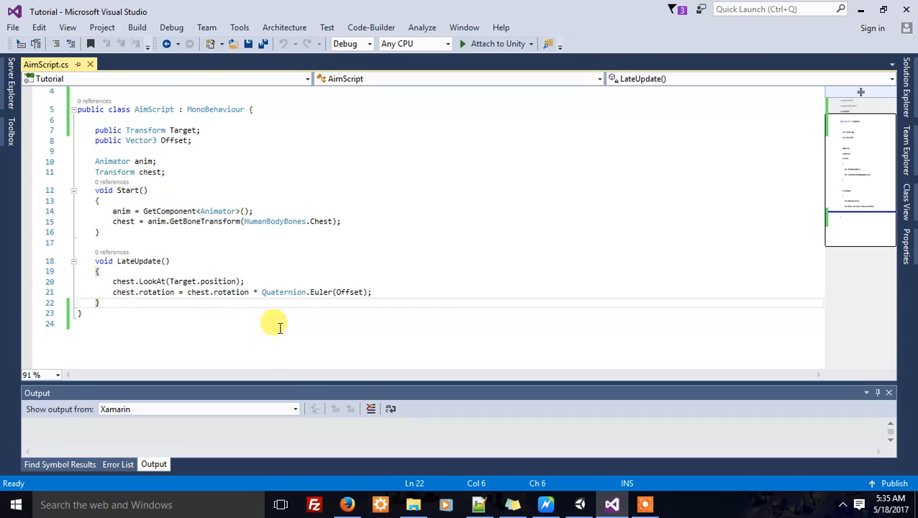
Return to the Unity 3D scene with the character, then back to the AimScript code
click(545, 503)
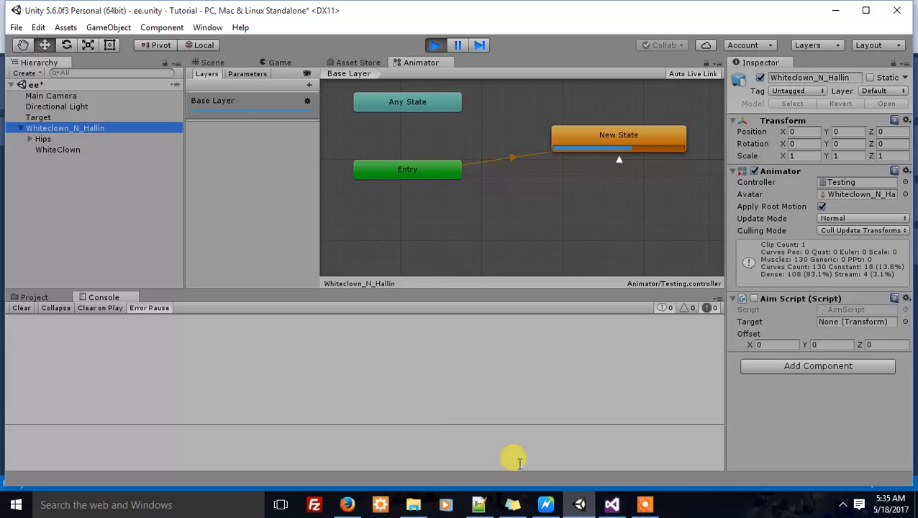
click(213, 63)
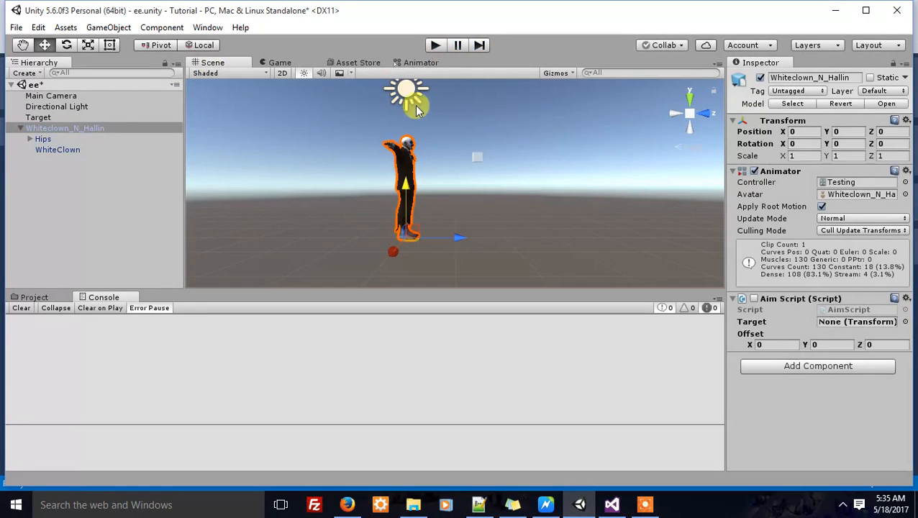
mouse_move(367, 146)
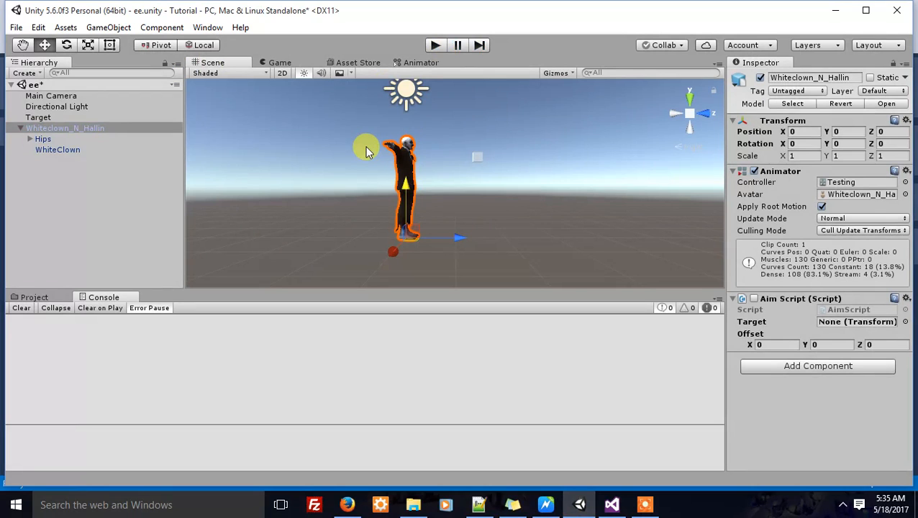
click(609, 504)
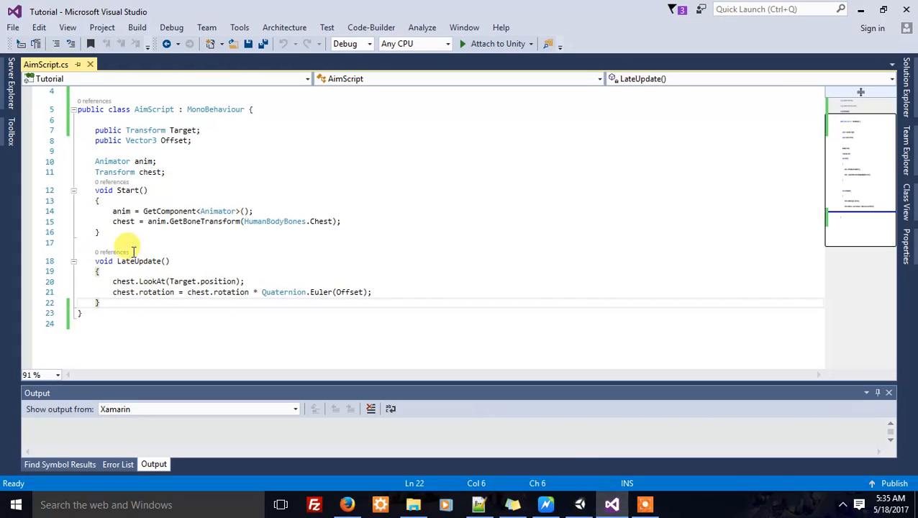
mouse_move(207, 271)
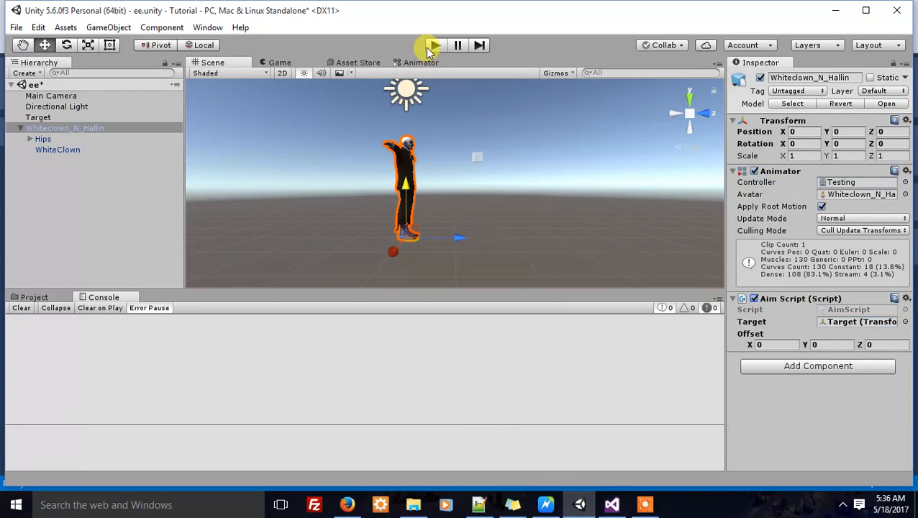
Play the game and move the Target cube down and up to confirm the chest keeps aiming at it
click(435, 44)
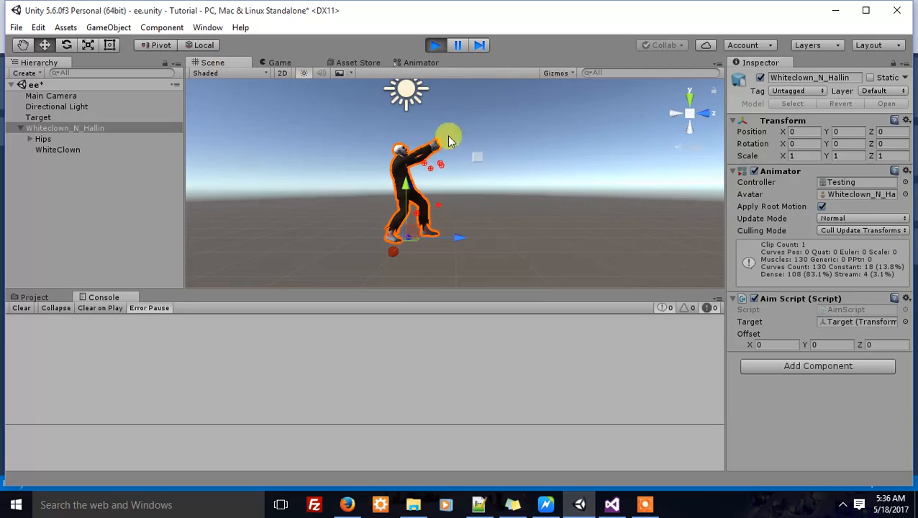
click(38, 117)
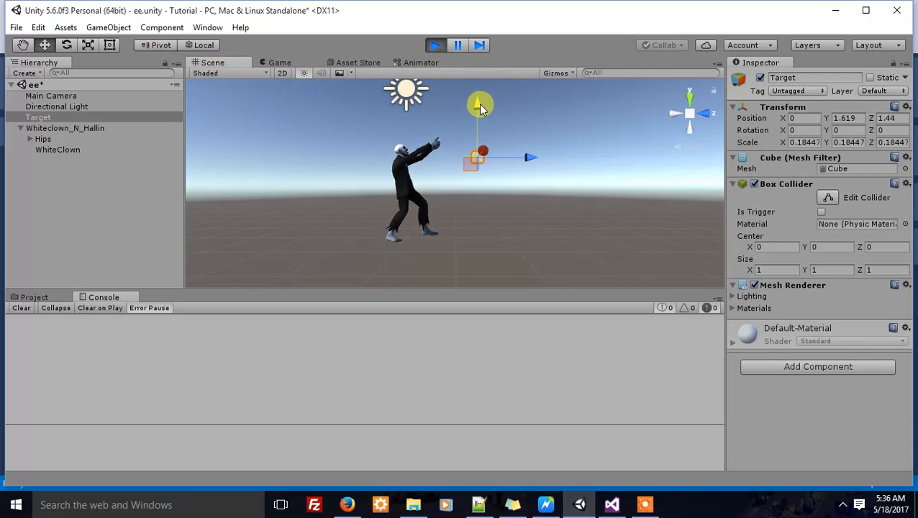
drag(481, 104, 476, 130)
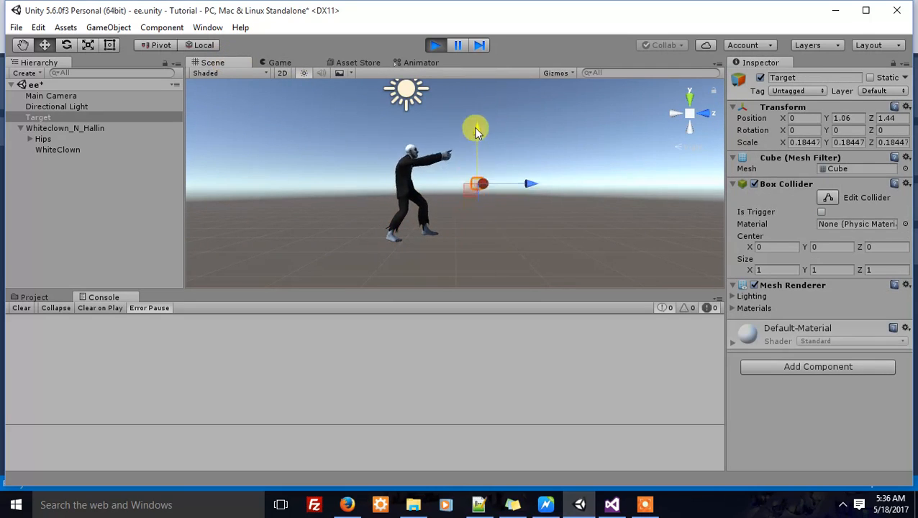
drag(474, 129, 480, 155)
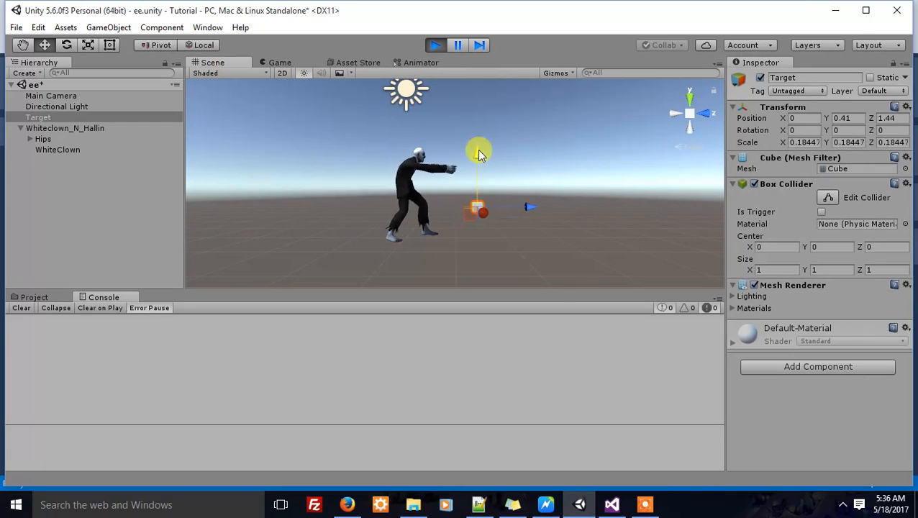
drag(479, 151, 479, 173)
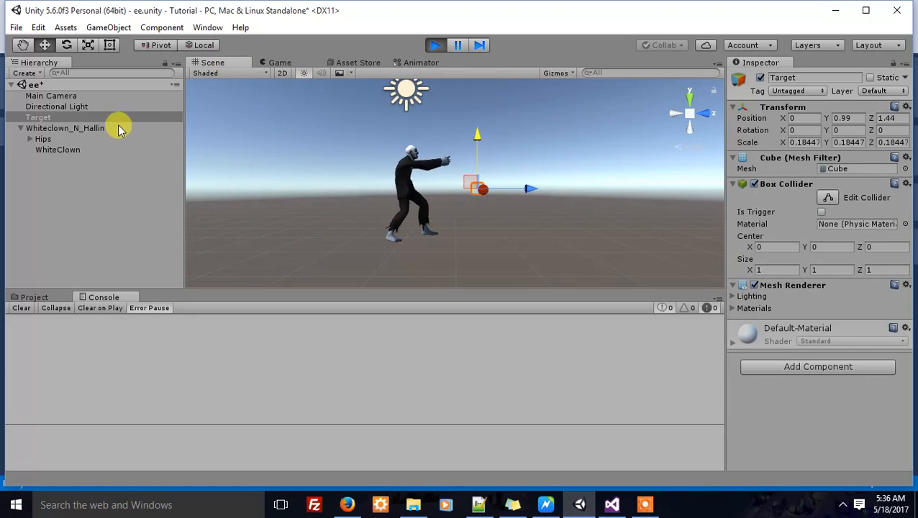
click(67, 127)
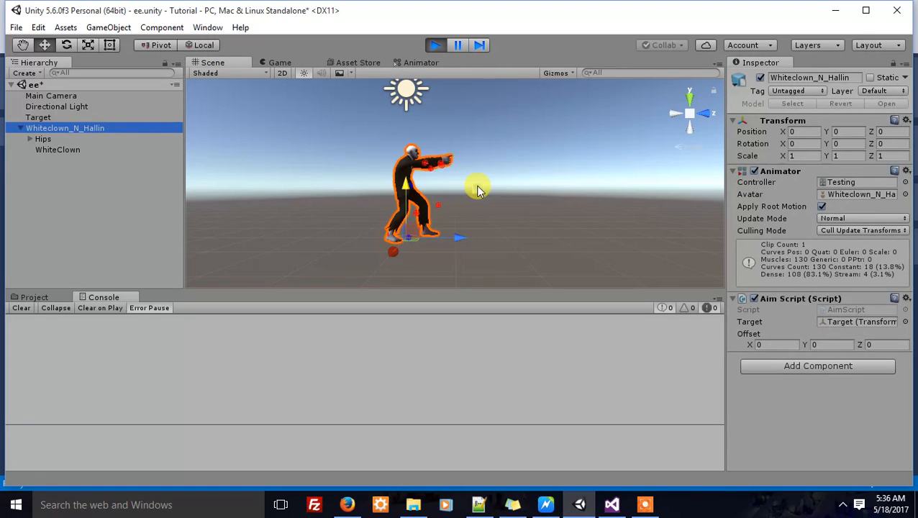
click(38, 117)
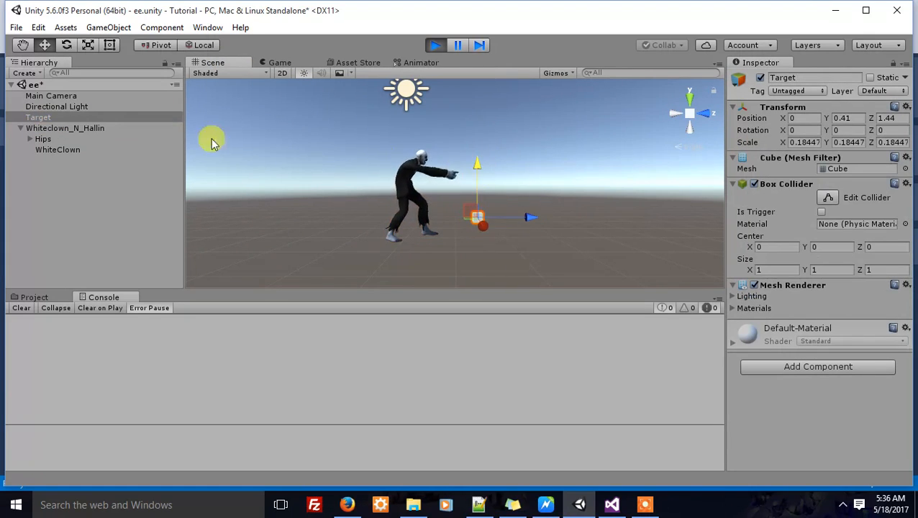
click(66, 128)
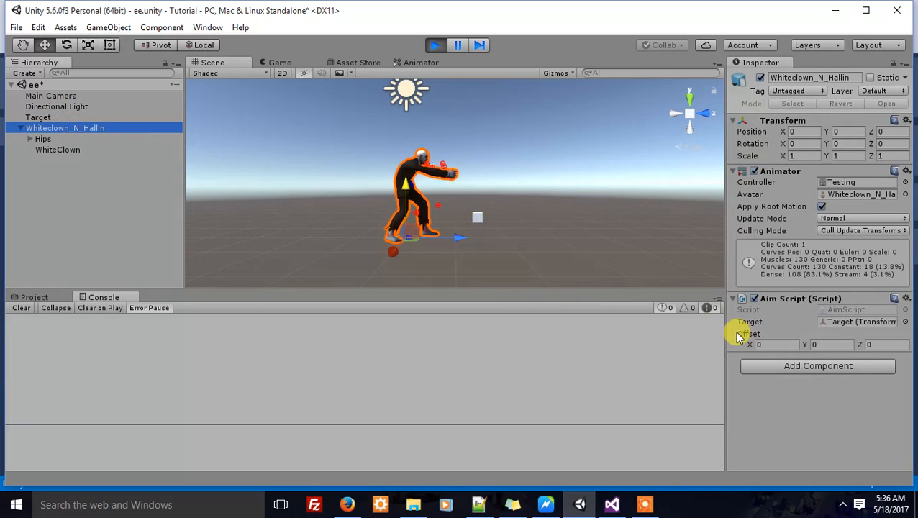
Change the Aim Script Offset X to 33 so the arm lines up with the cube
click(775, 344)
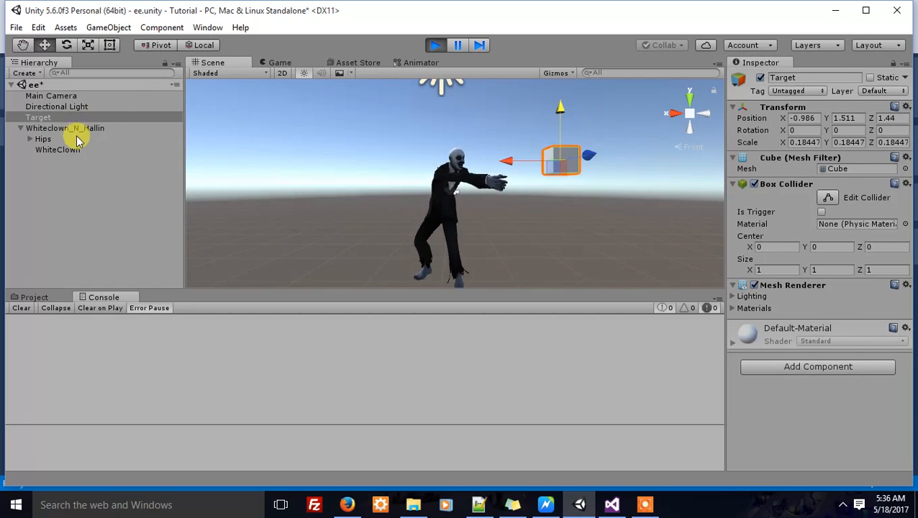
click(65, 128)
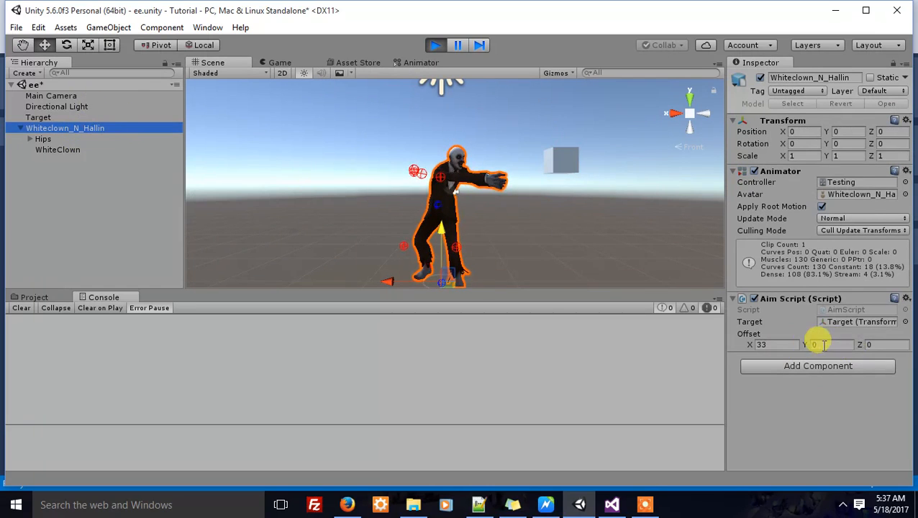